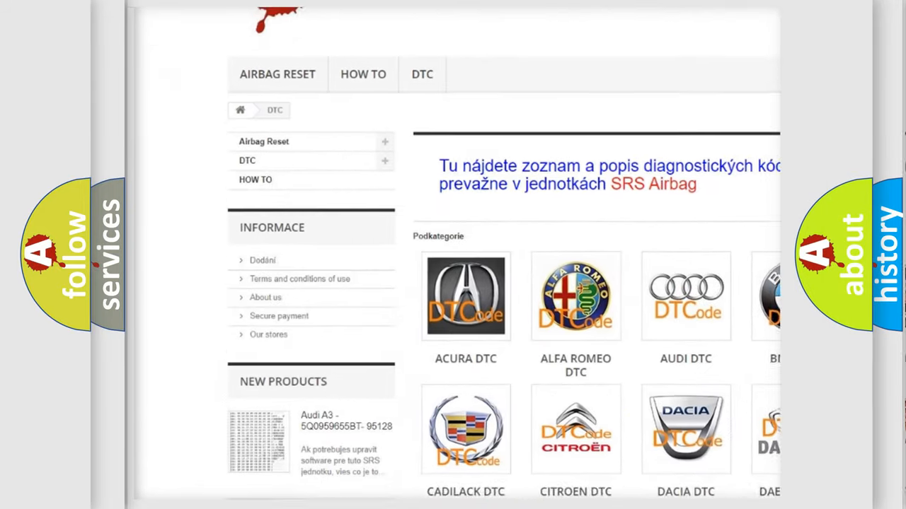
pyautogui.scroll(-3)
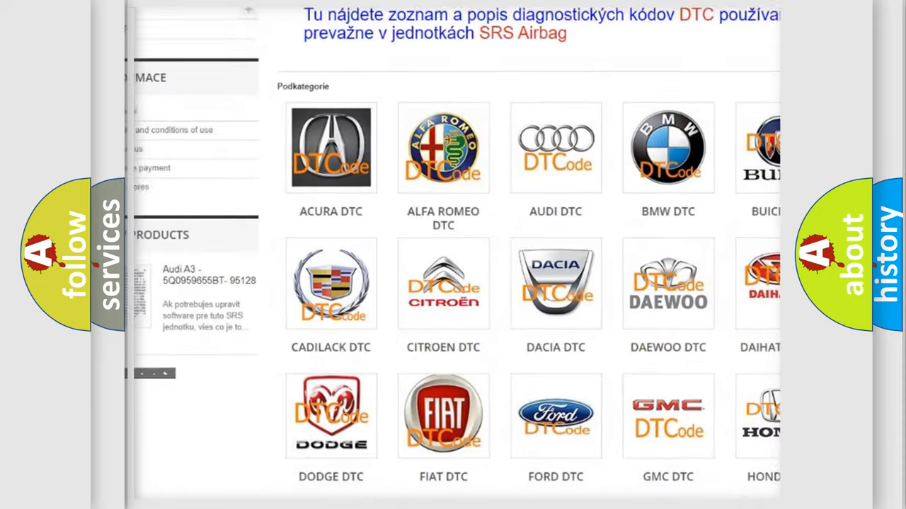
pyautogui.scroll(-3)
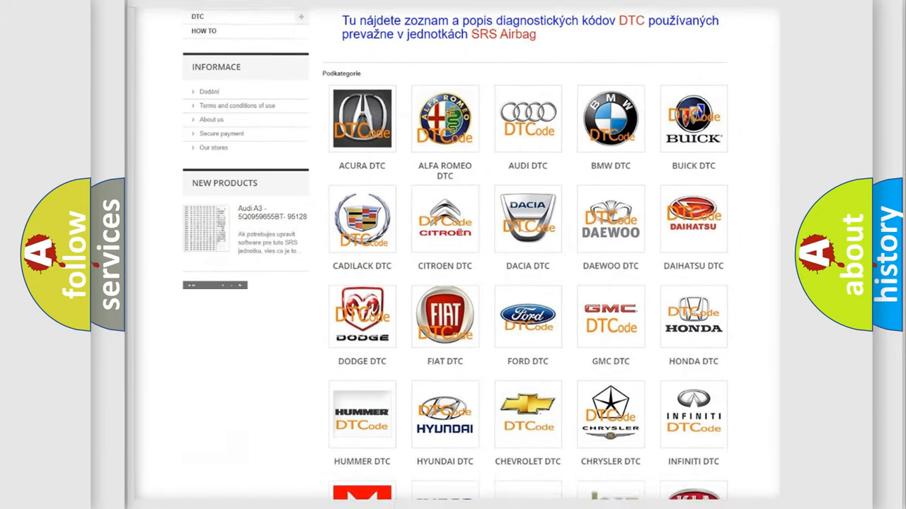
pyautogui.scroll(-3)
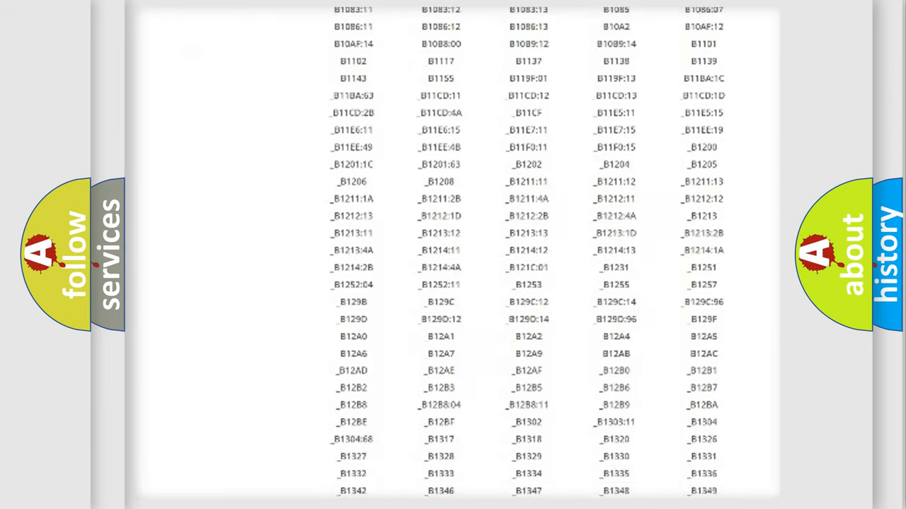
pyautogui.scroll(-3)
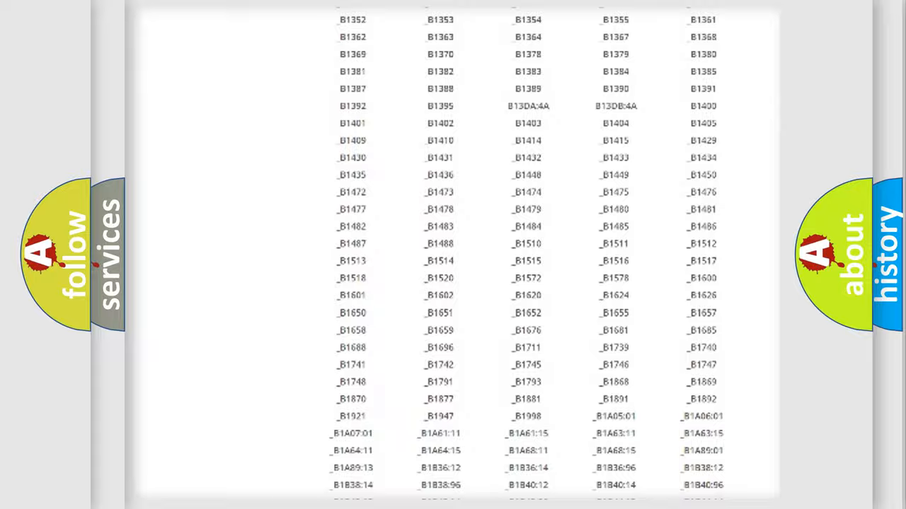